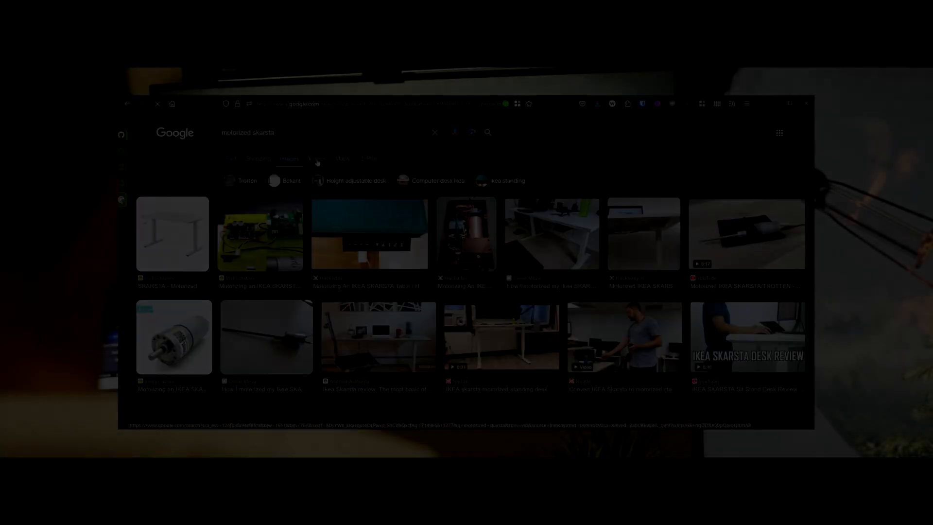
Pick the GitHub project result from the 'motorized skarsta' image search.
left_click(259, 234)
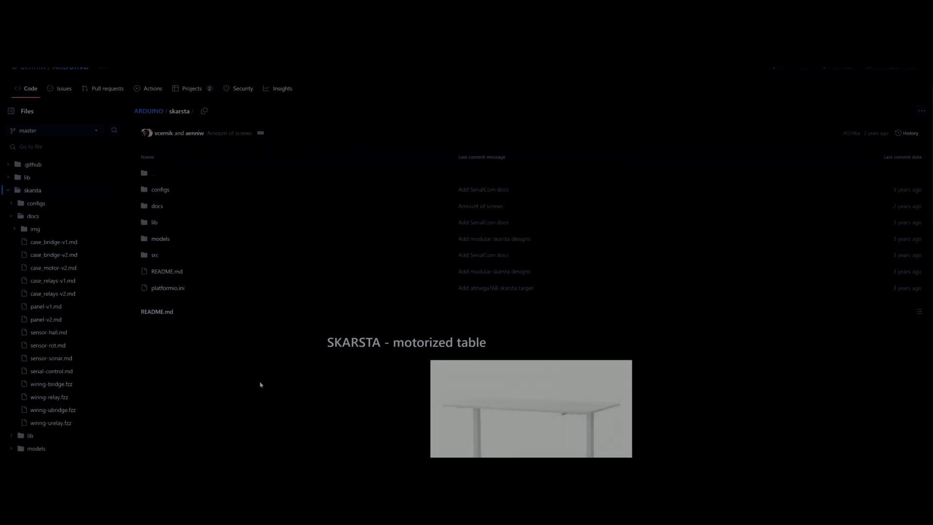
Scroll the SKARSTA README down to the Introduction and Features sections.
scroll("down", 3)
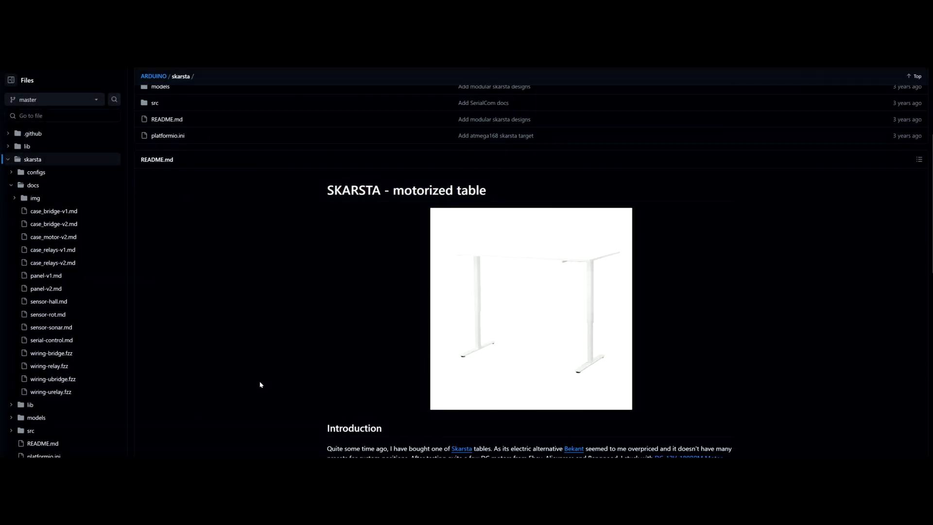
scroll("down", 3)
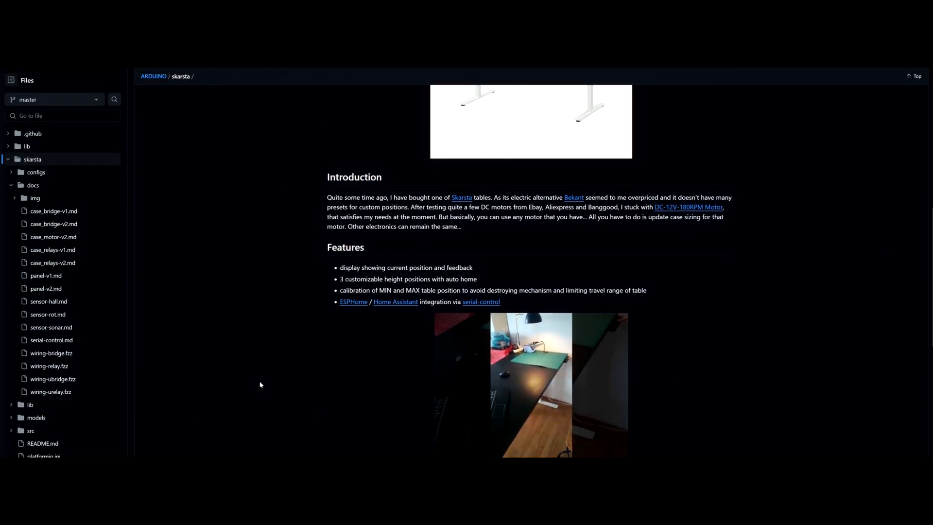